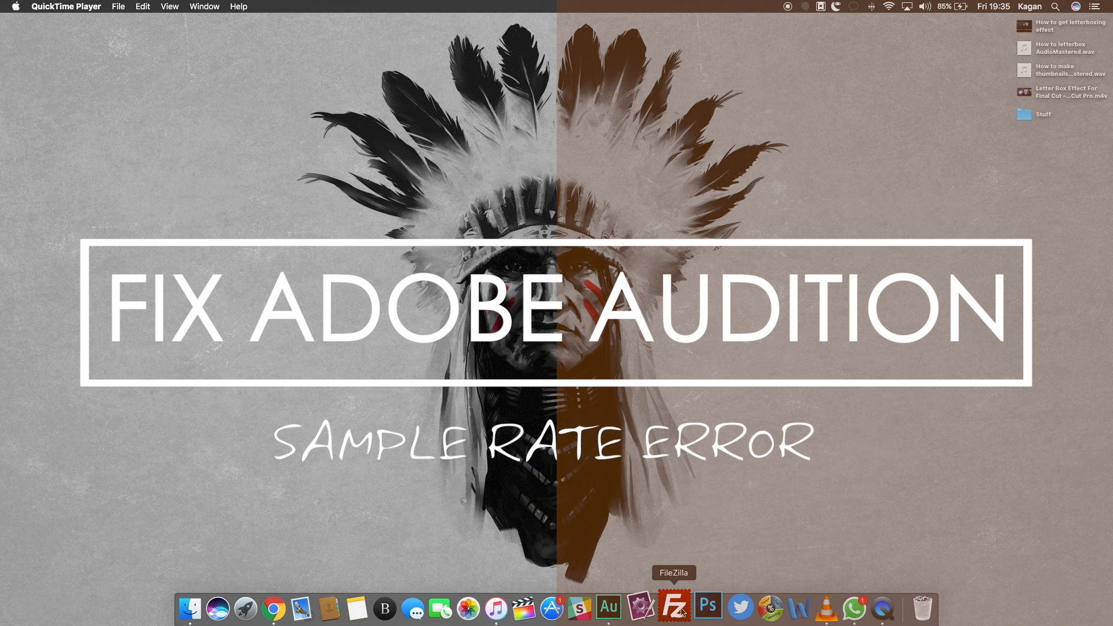
# Leave the title card and switch to the Audition session
pyautogui.click(615, 608)
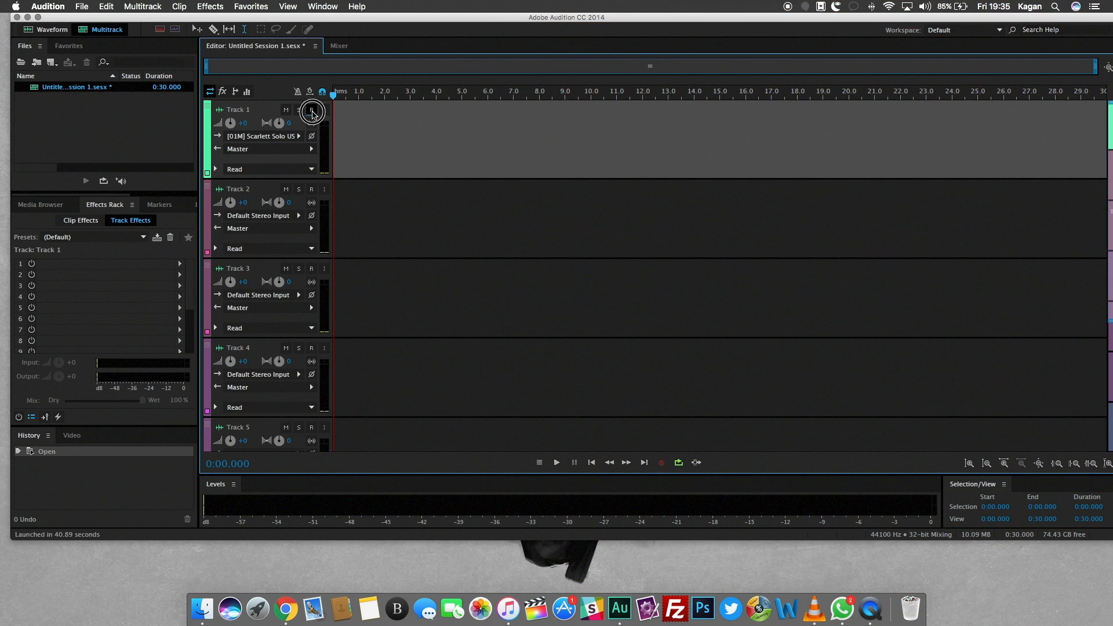
# Arm Track 1, attempt recording twice through the sample-rate mismatch warning, then go to System Preferences
pyautogui.click(310, 109)
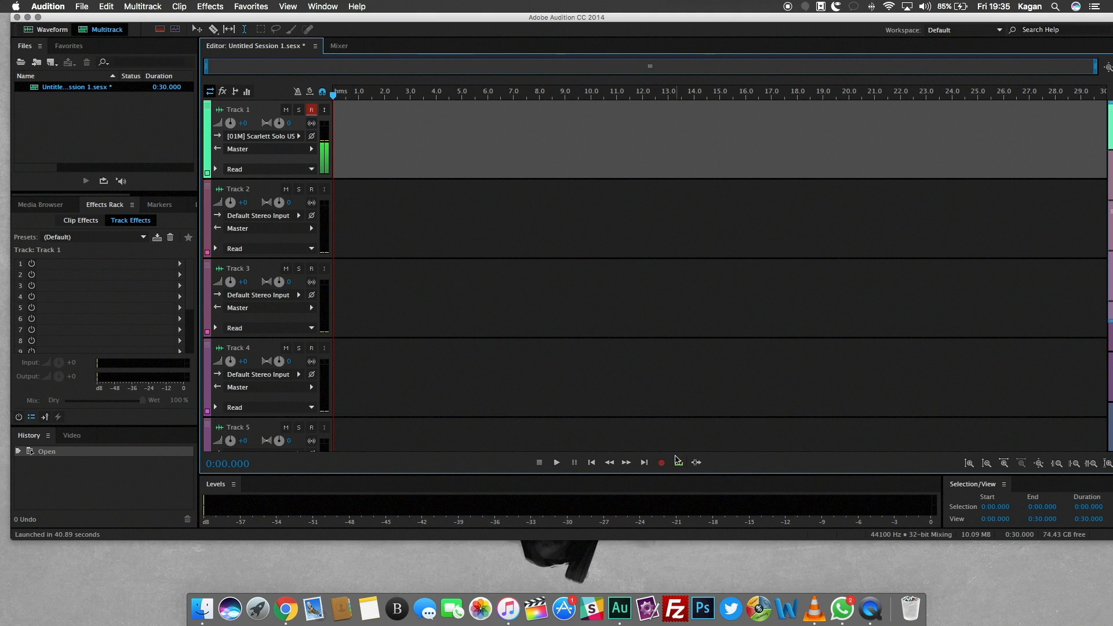
pyautogui.click(661, 462)
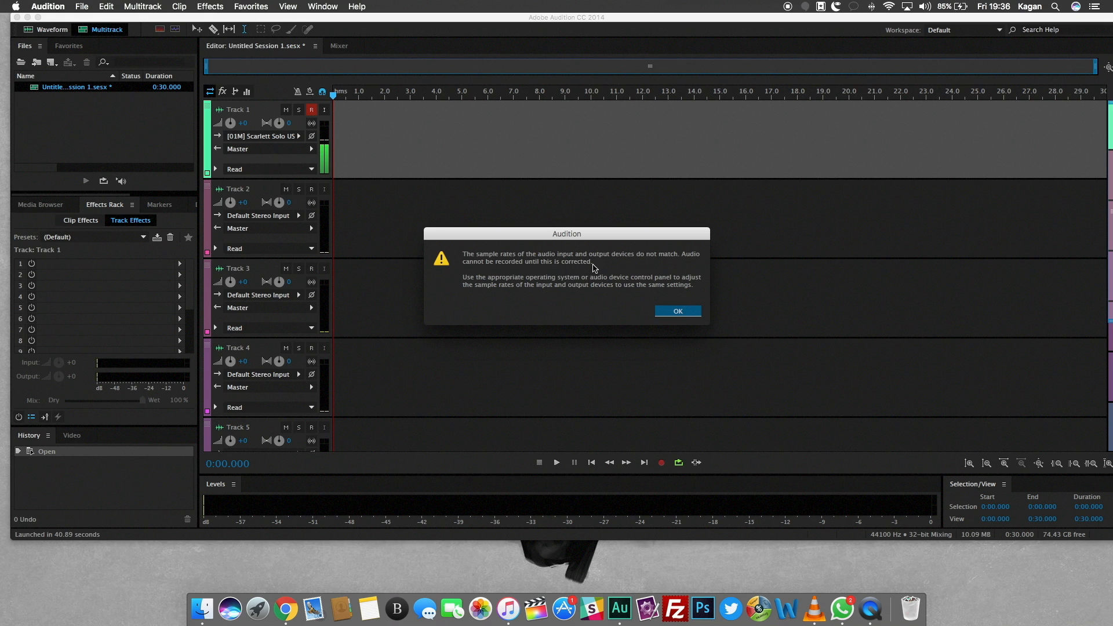
pyautogui.moveTo(624, 283)
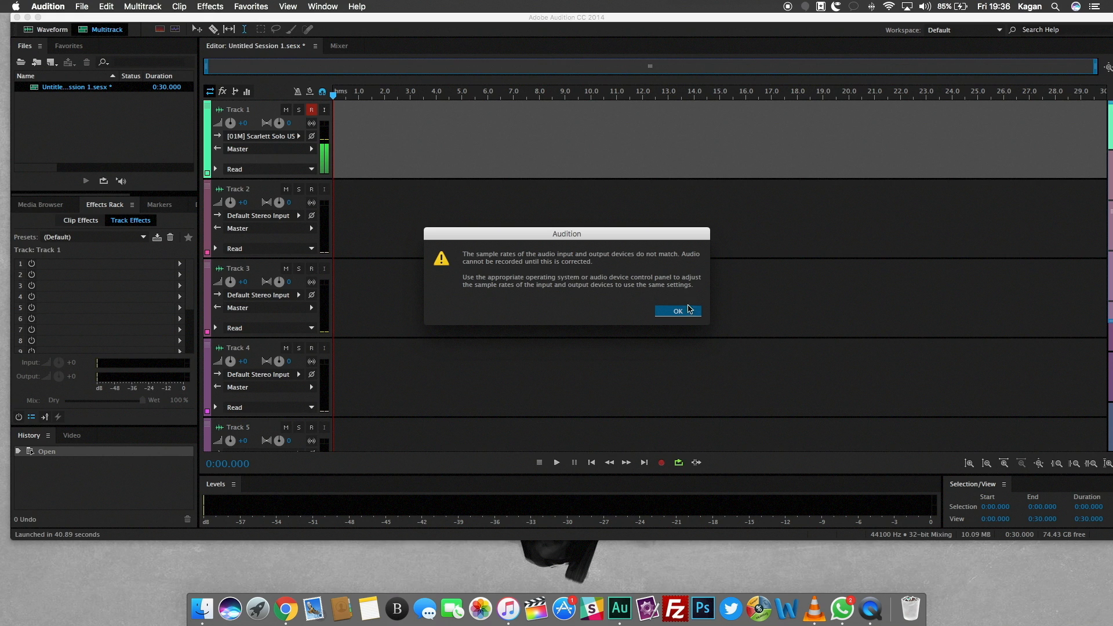
pyautogui.click(676, 310)
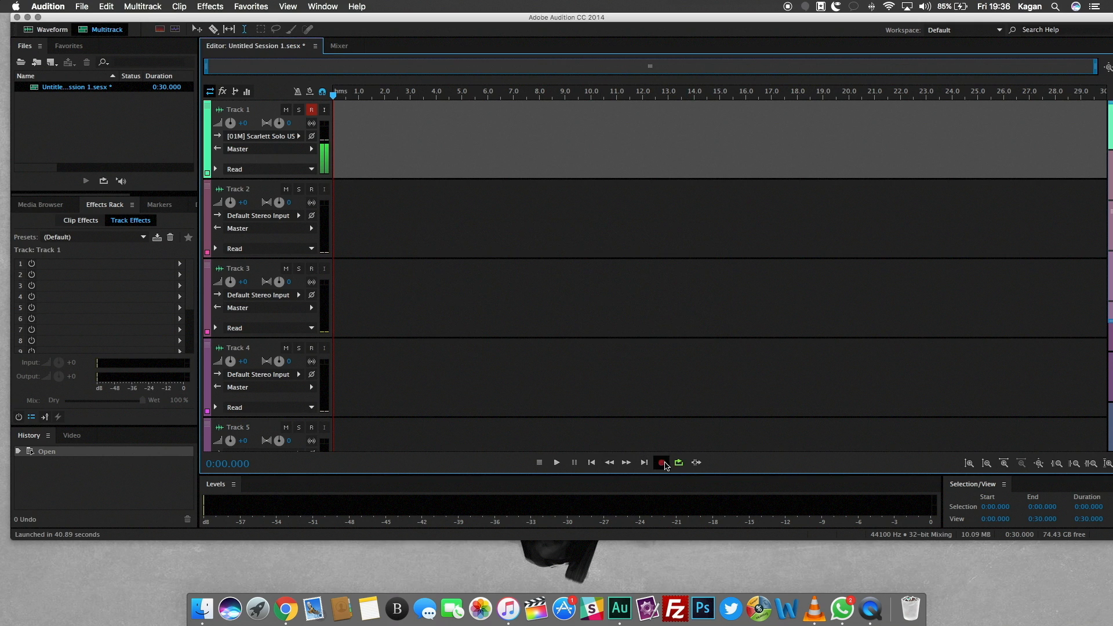
pyautogui.click(661, 463)
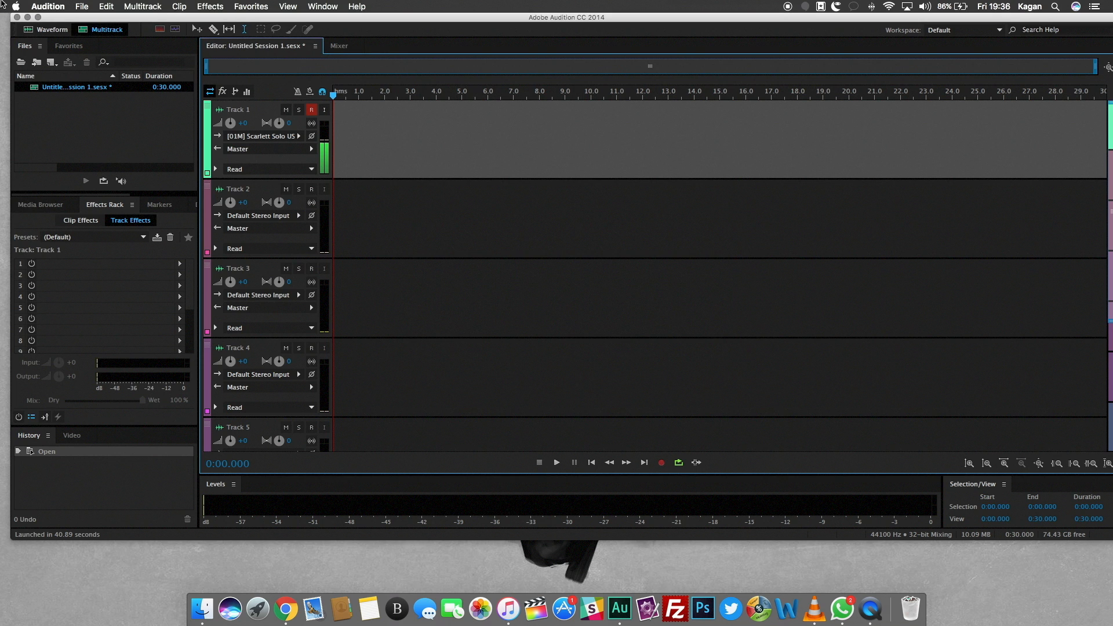
pyautogui.click(8, 6)
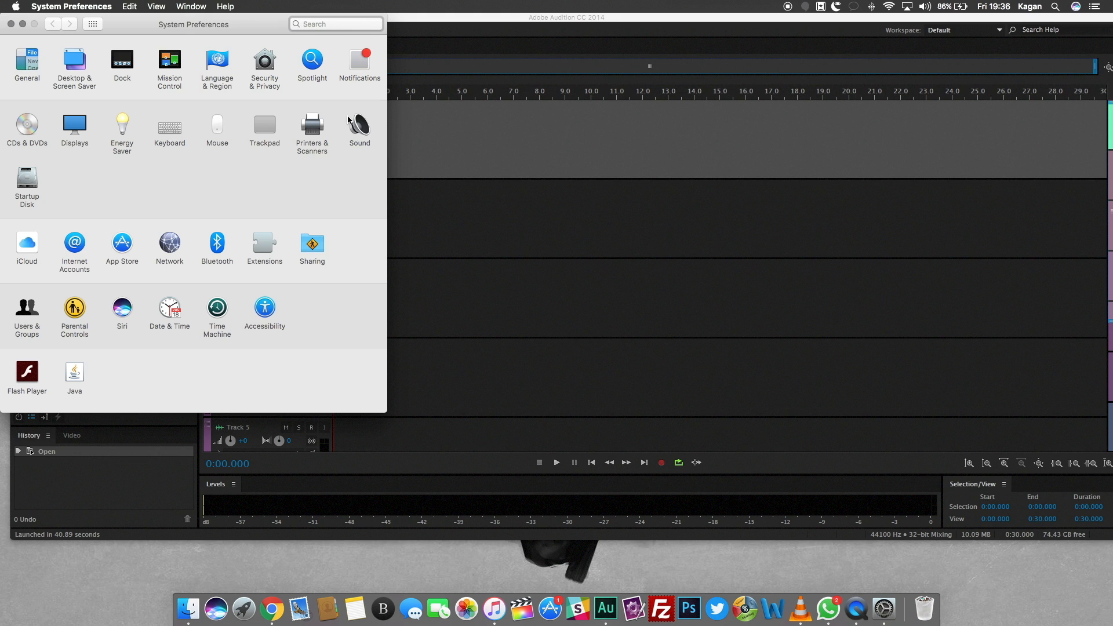
# Show the Sound output device list and request Mac Help for those settings
pyautogui.click(359, 126)
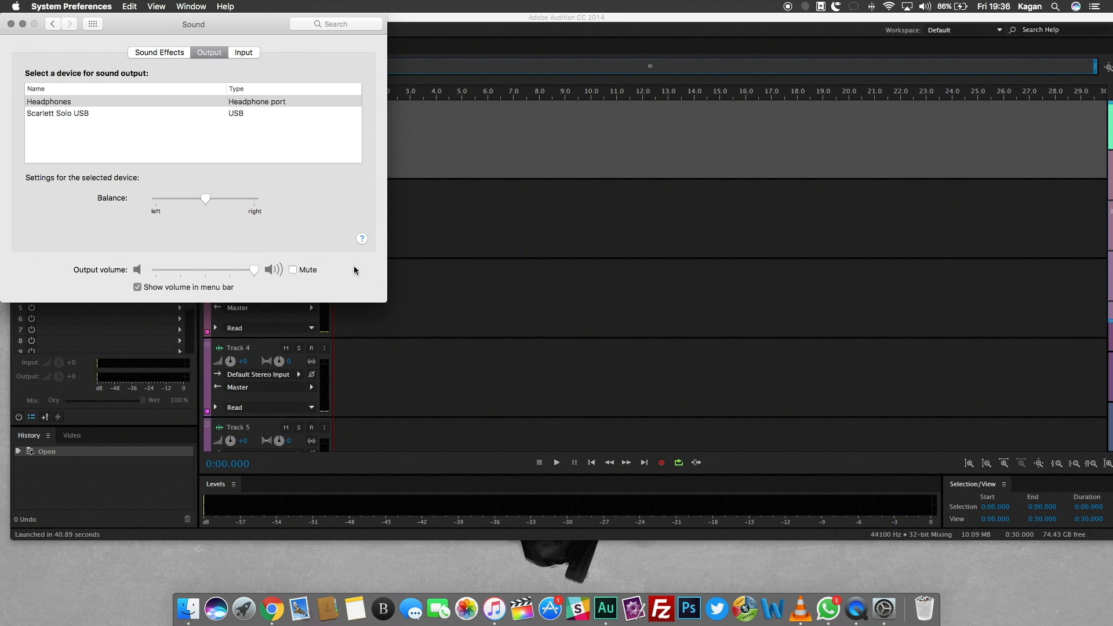
pyautogui.click(362, 239)
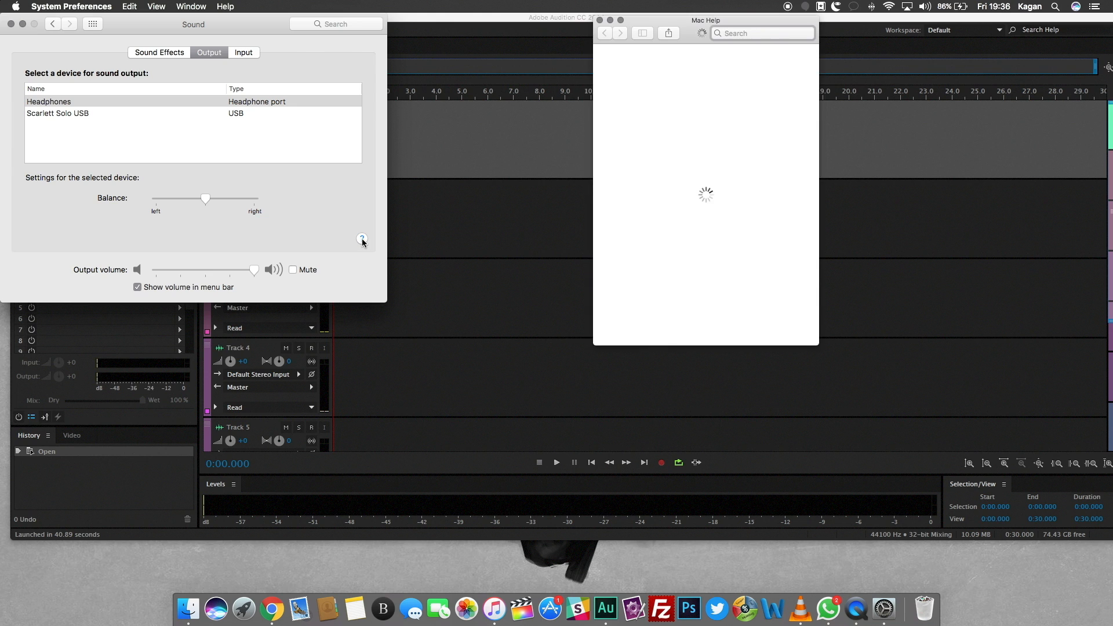
# Expand 'Adjust sound output settings' and follow its link into Audio MIDI Setup
pyautogui.click(362, 238)
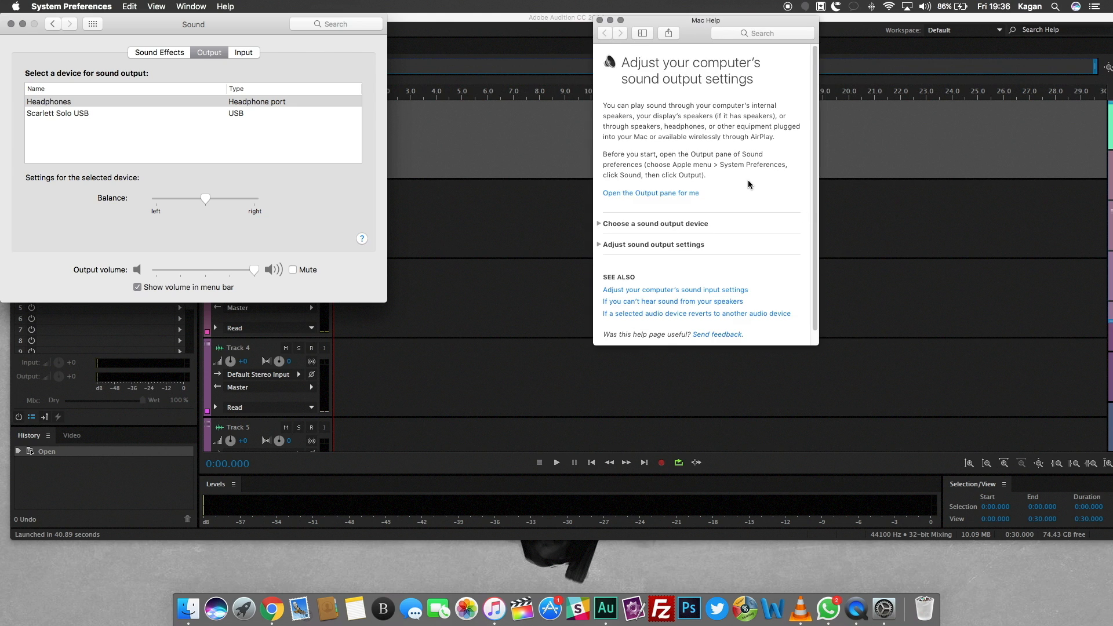
pyautogui.click(652, 244)
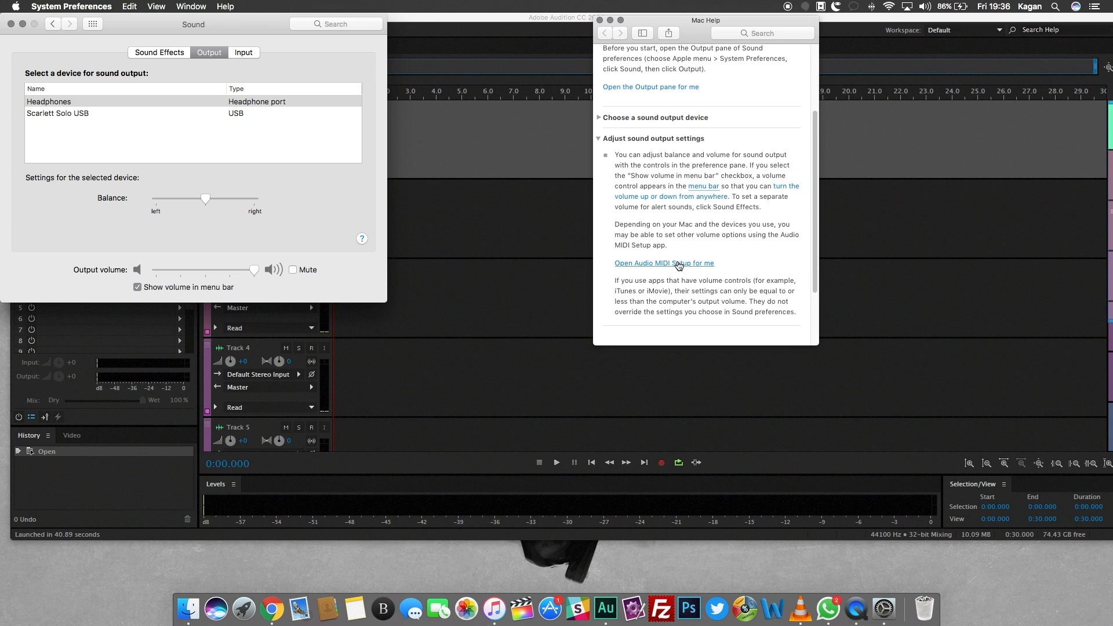
pyautogui.click(663, 263)
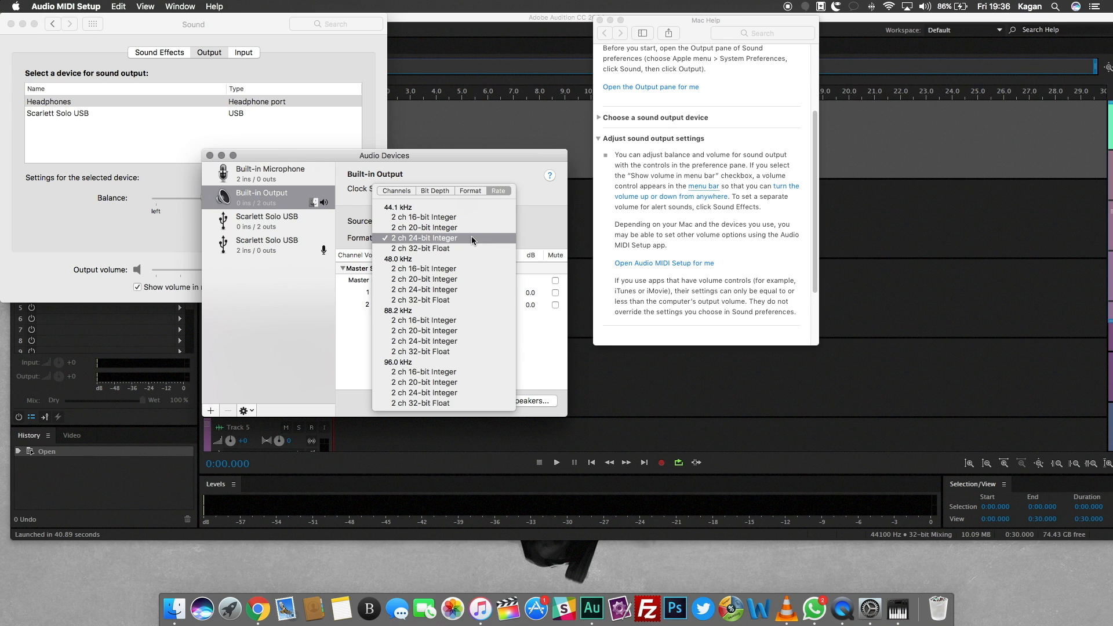
pyautogui.moveTo(429, 240)
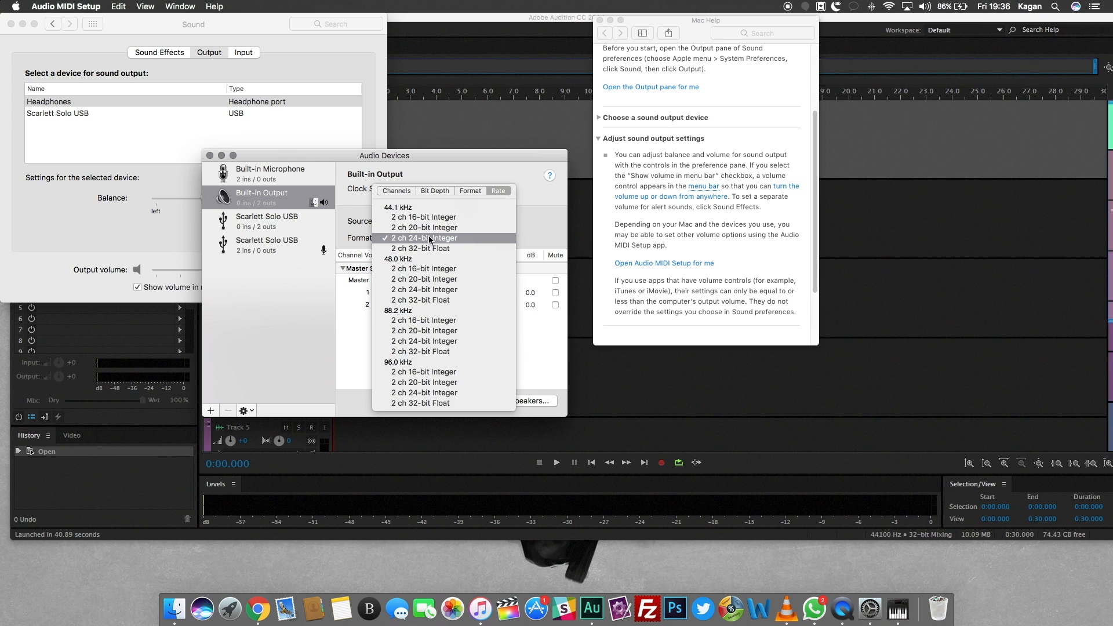
# Set Built-in Output to 2ch 24-bit 44.1 kHz and confirm Scarlett Solo USB input and output at 44,100 Hz
pyautogui.click(426, 238)
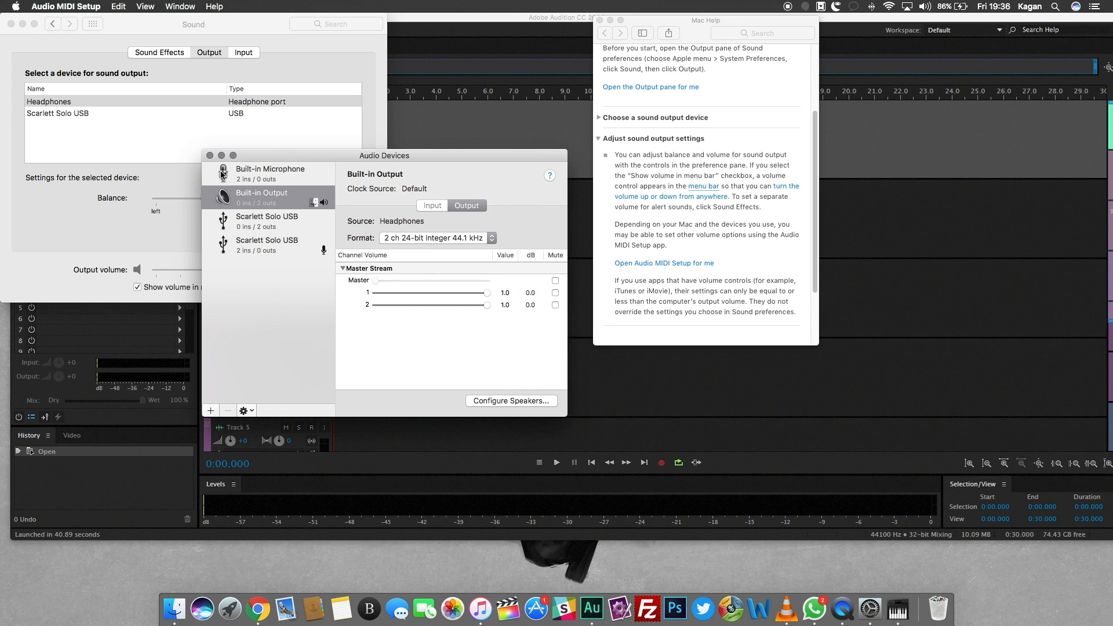
pyautogui.click(268, 245)
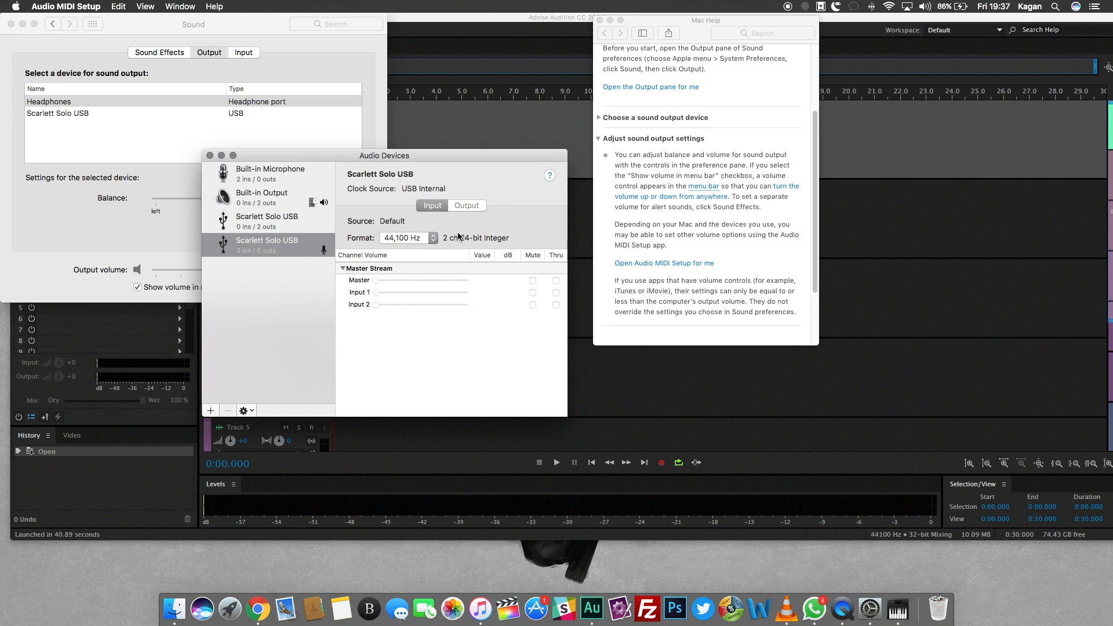
pyautogui.click(404, 237)
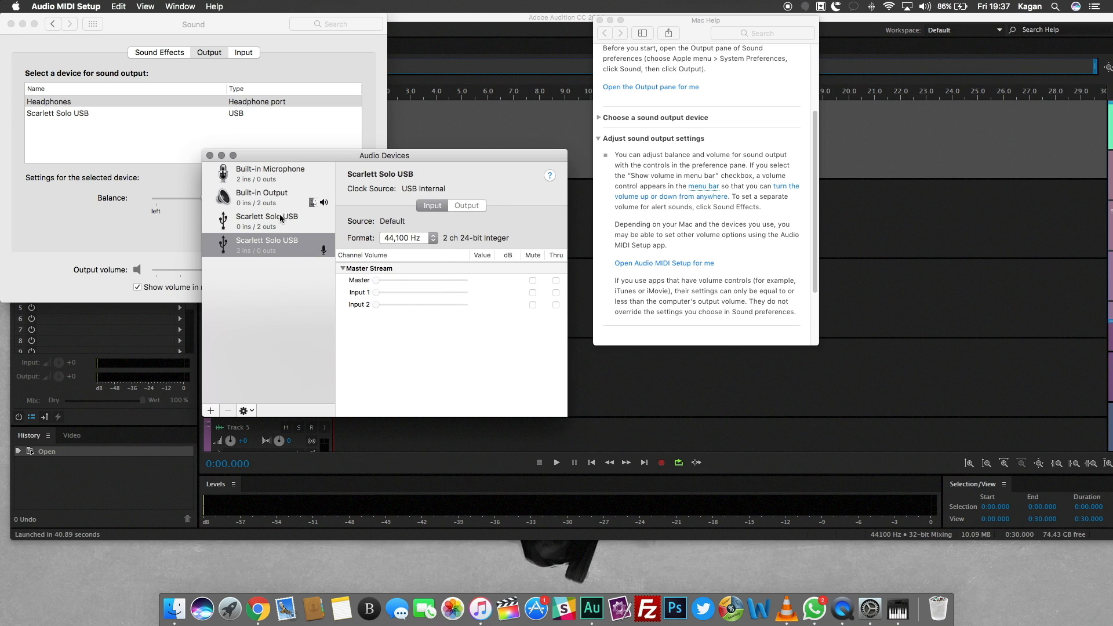
pyautogui.click(406, 237)
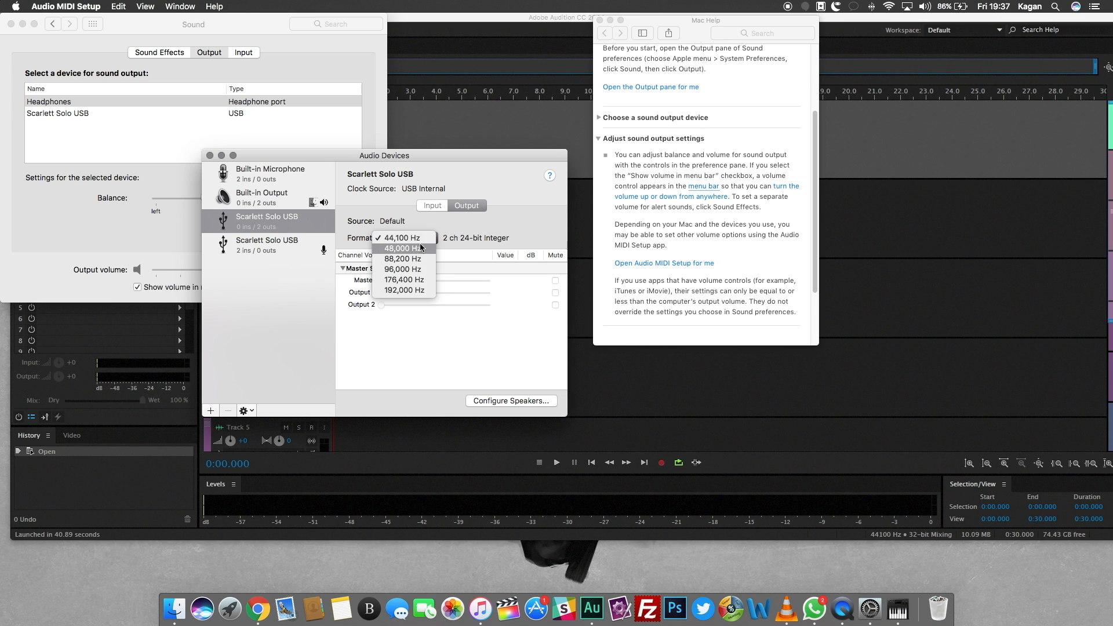
pyautogui.click(268, 196)
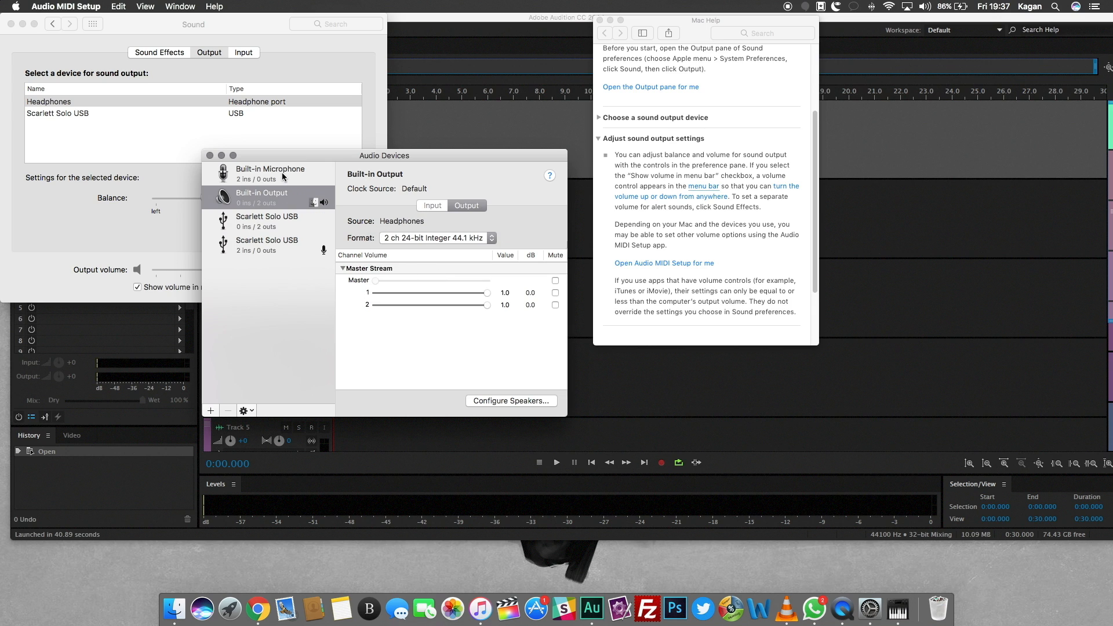
pyautogui.click(270, 173)
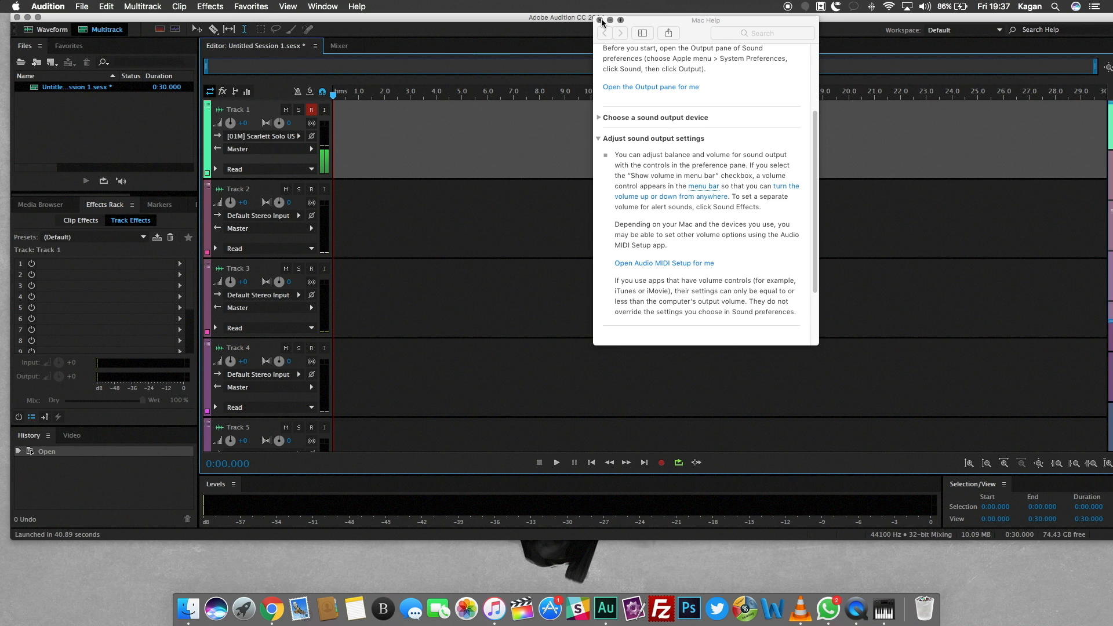
# Record a new clip on armed Track 1 with no mismatch warning
pyautogui.click(660, 462)
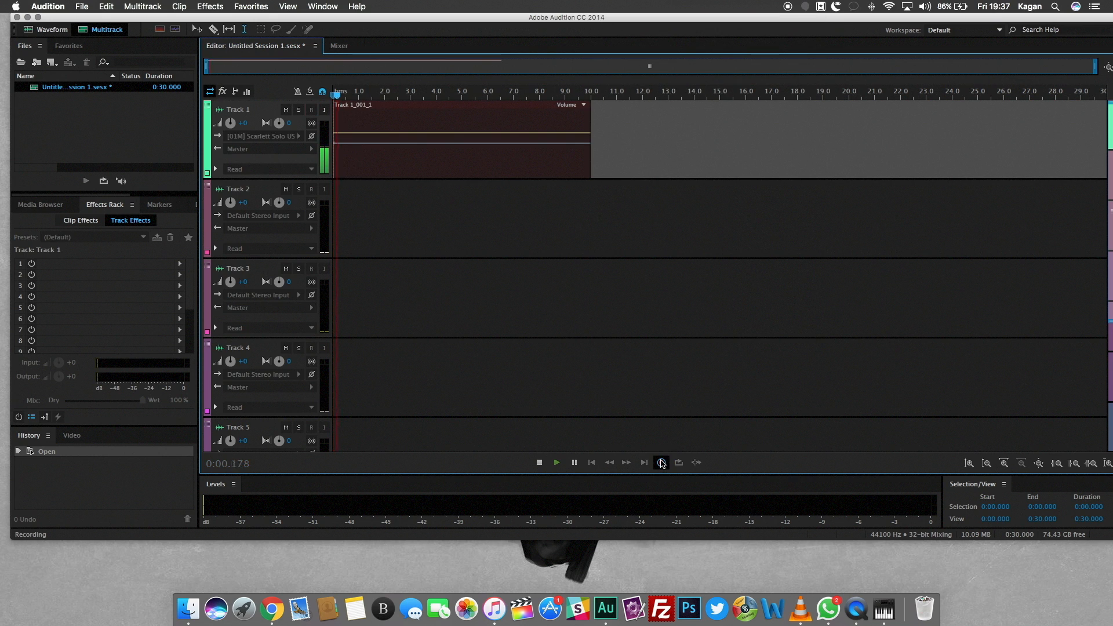
pyautogui.moveTo(660, 463)
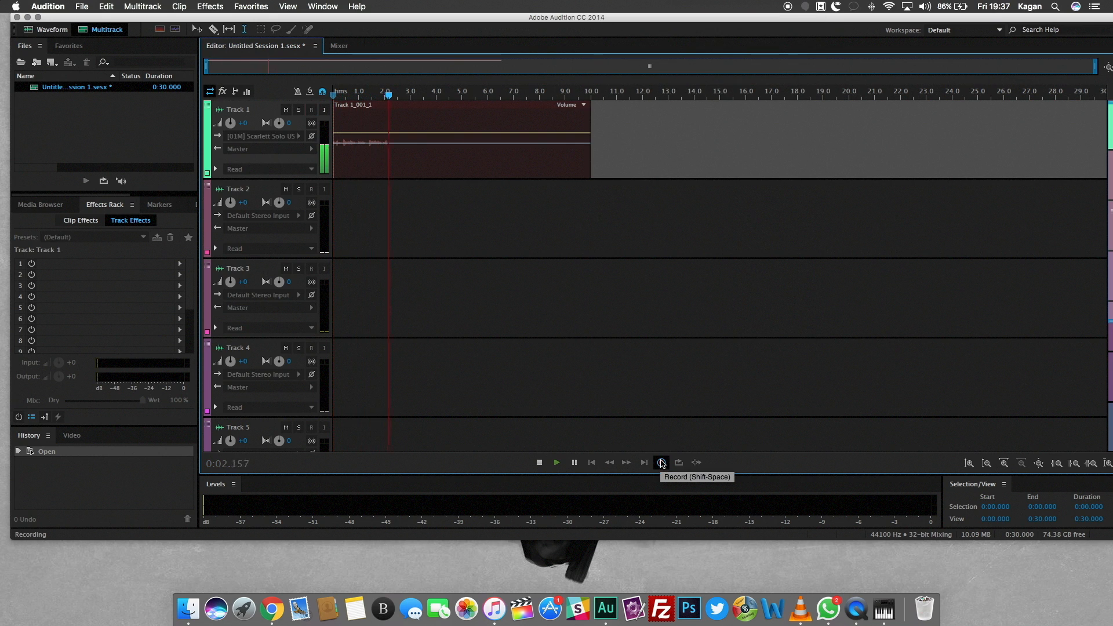